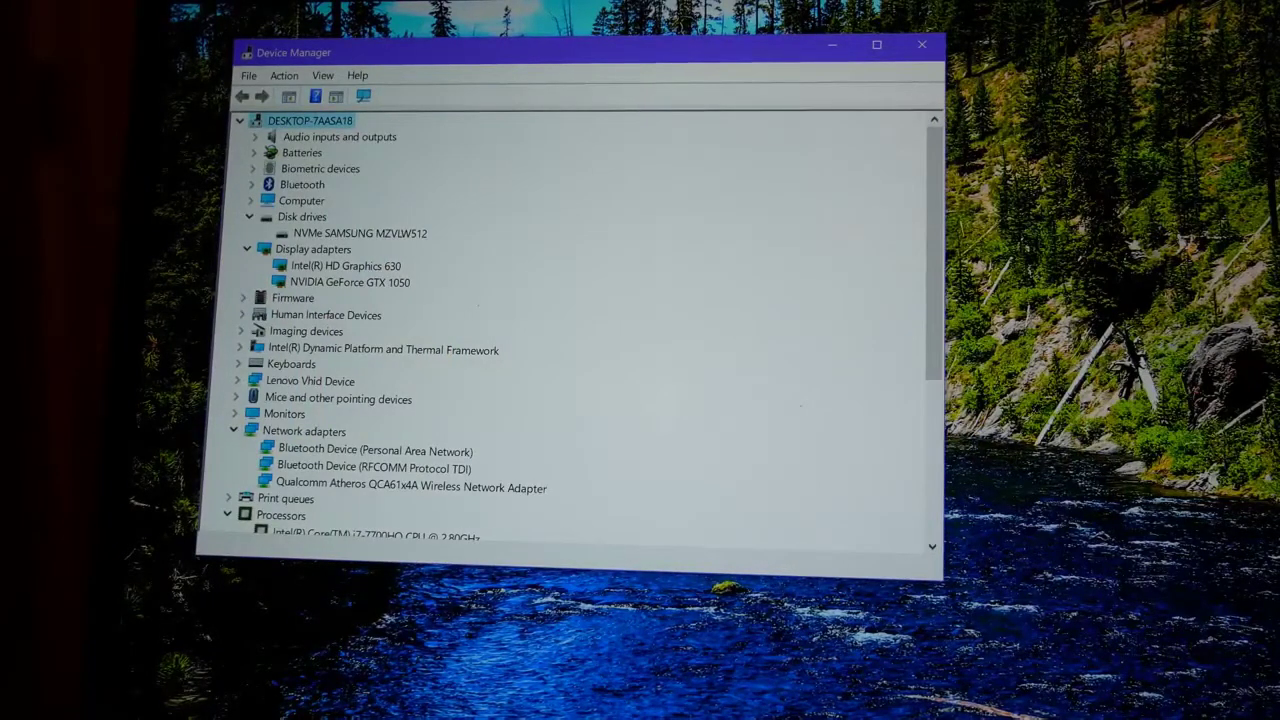
mouse_move(1130, 298)
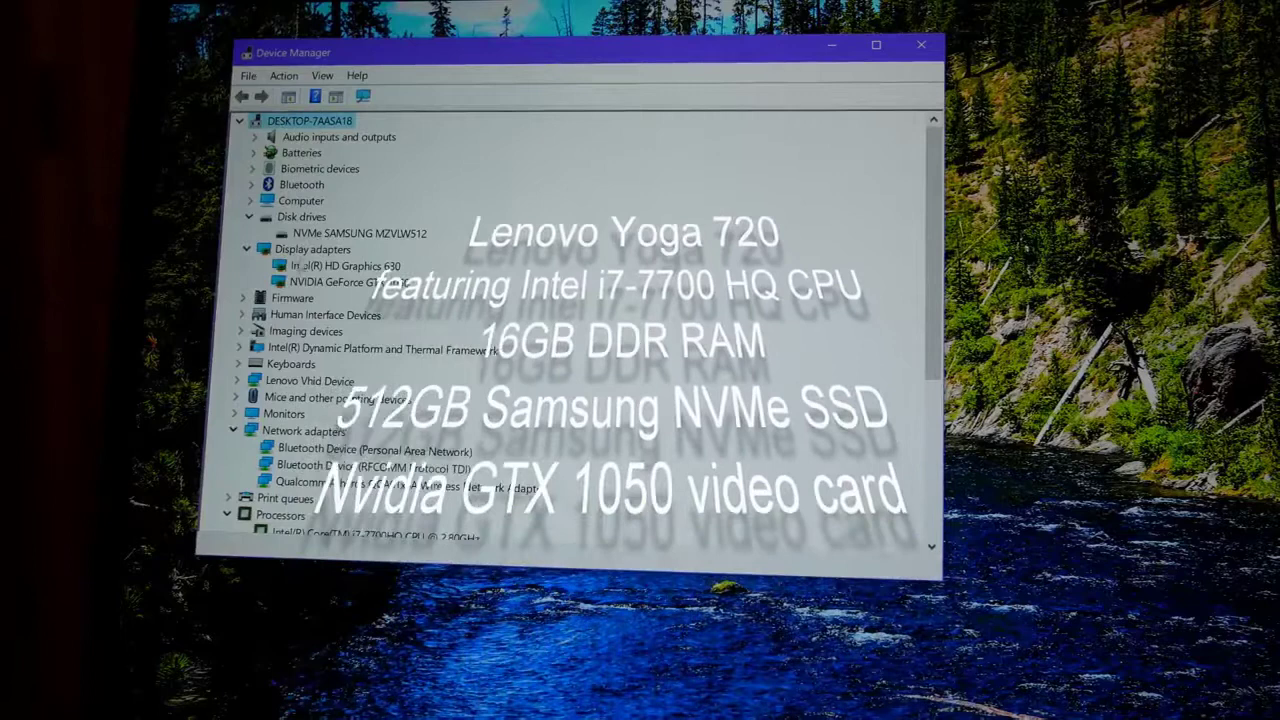
Review the Samsung NVMe drive and the Intel HD Graphics 630 and GeForce GTX 1050 adapters
left_click(360, 232)
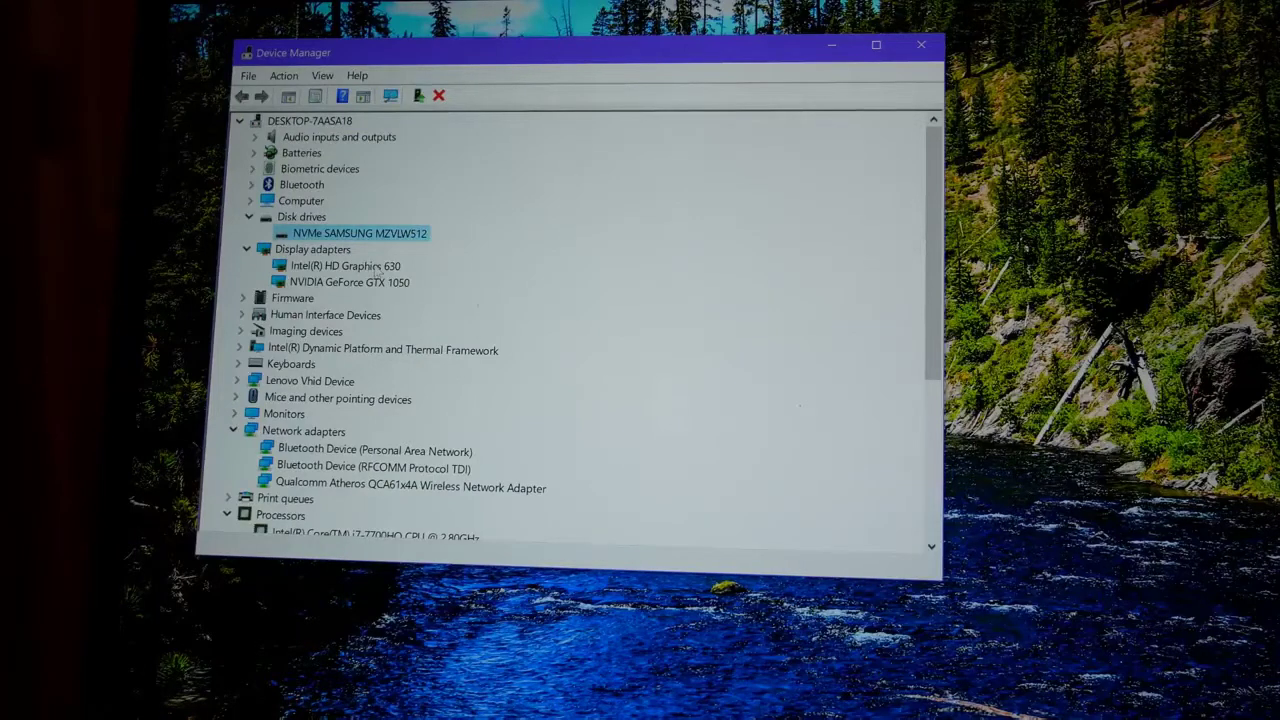
left_click(346, 264)
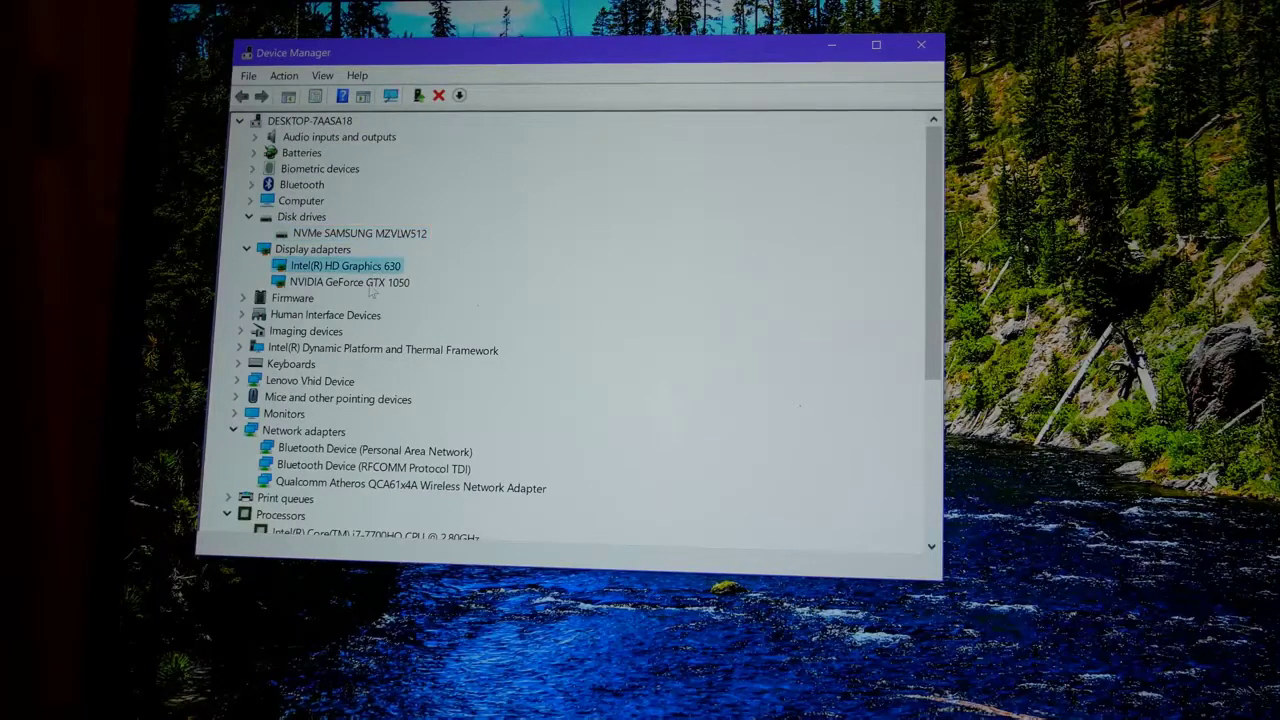
left_click(348, 282)
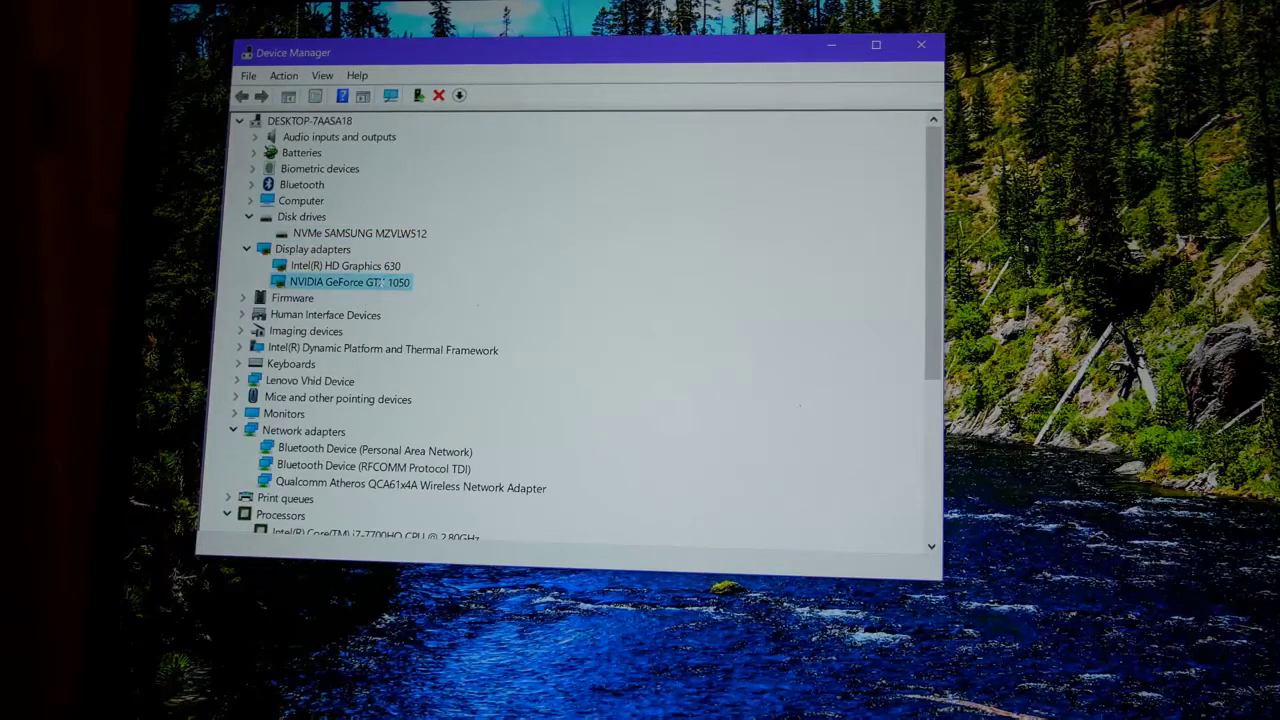
left_click(346, 264)
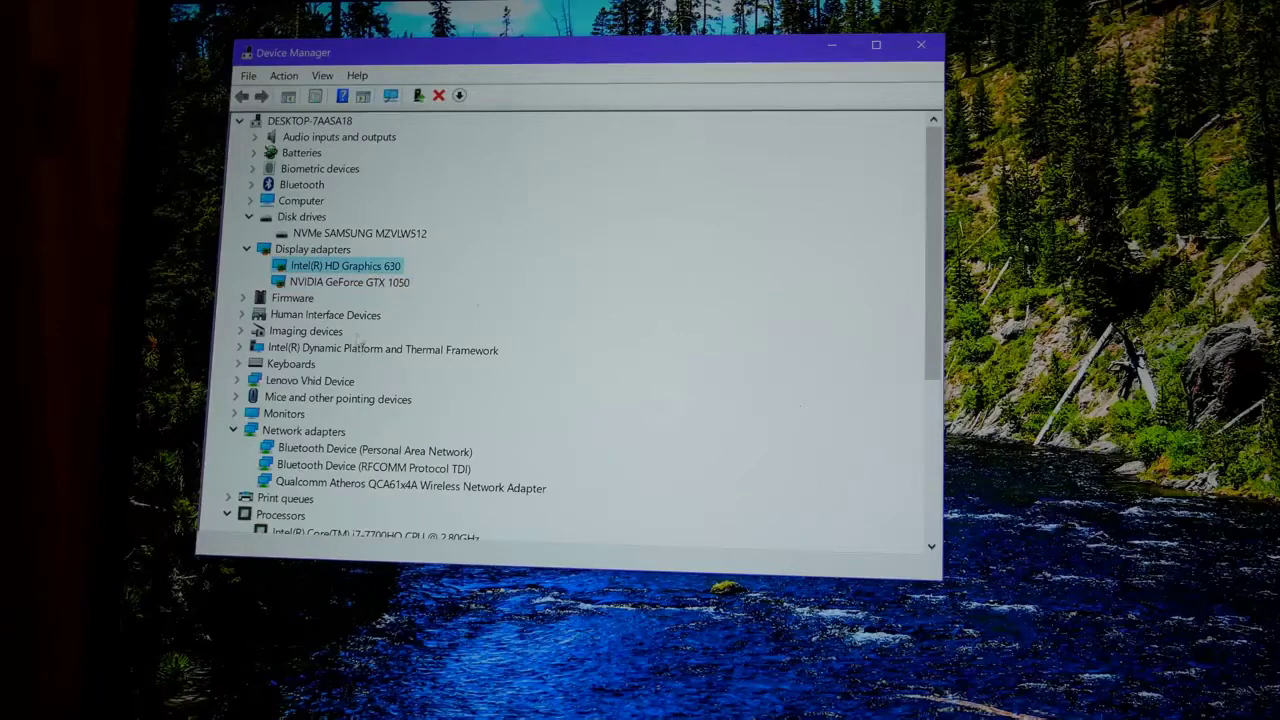
Scroll to the Monitors group and select the Generic PnP Monitor entry
scroll("down", 3)
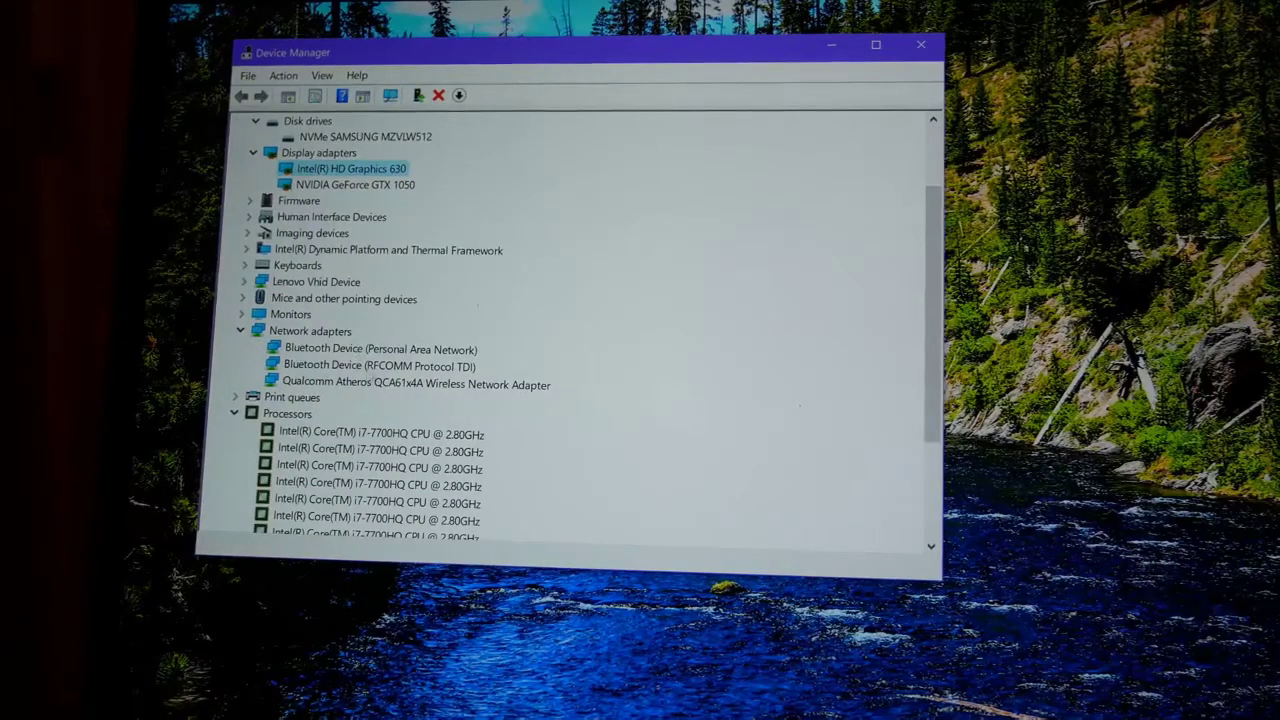
scroll("down", 3)
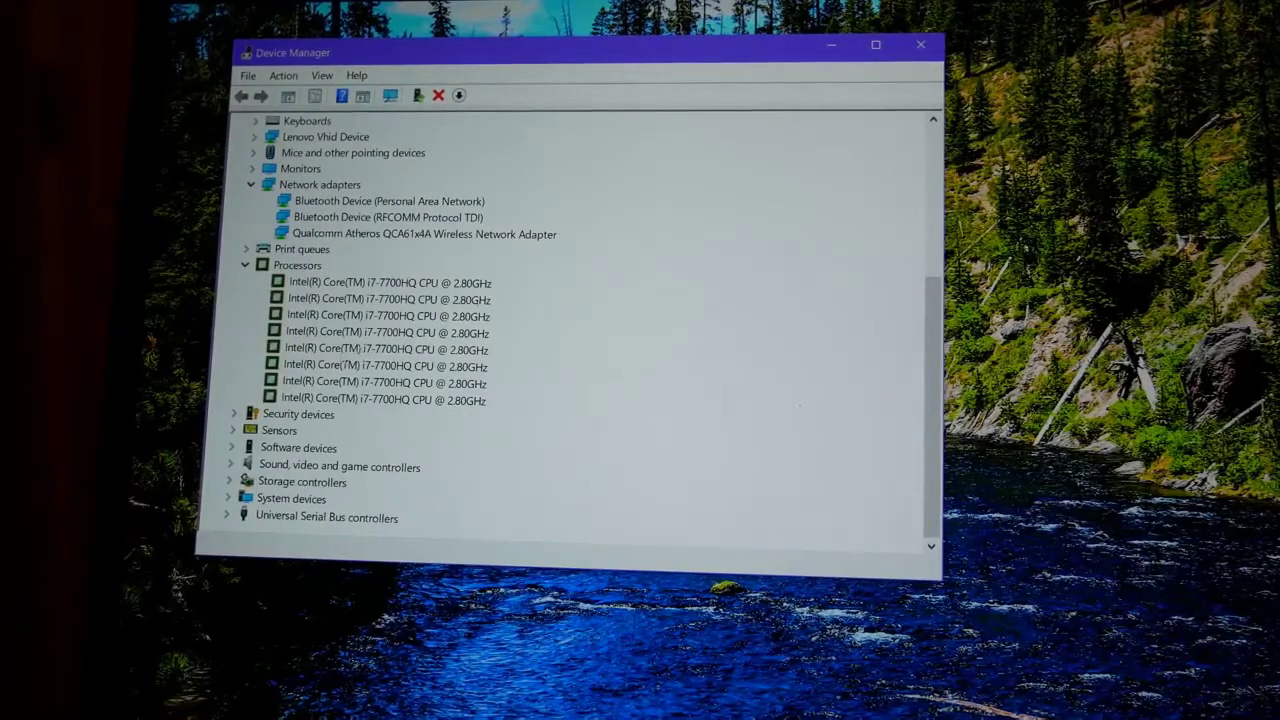
left_click(296, 264)
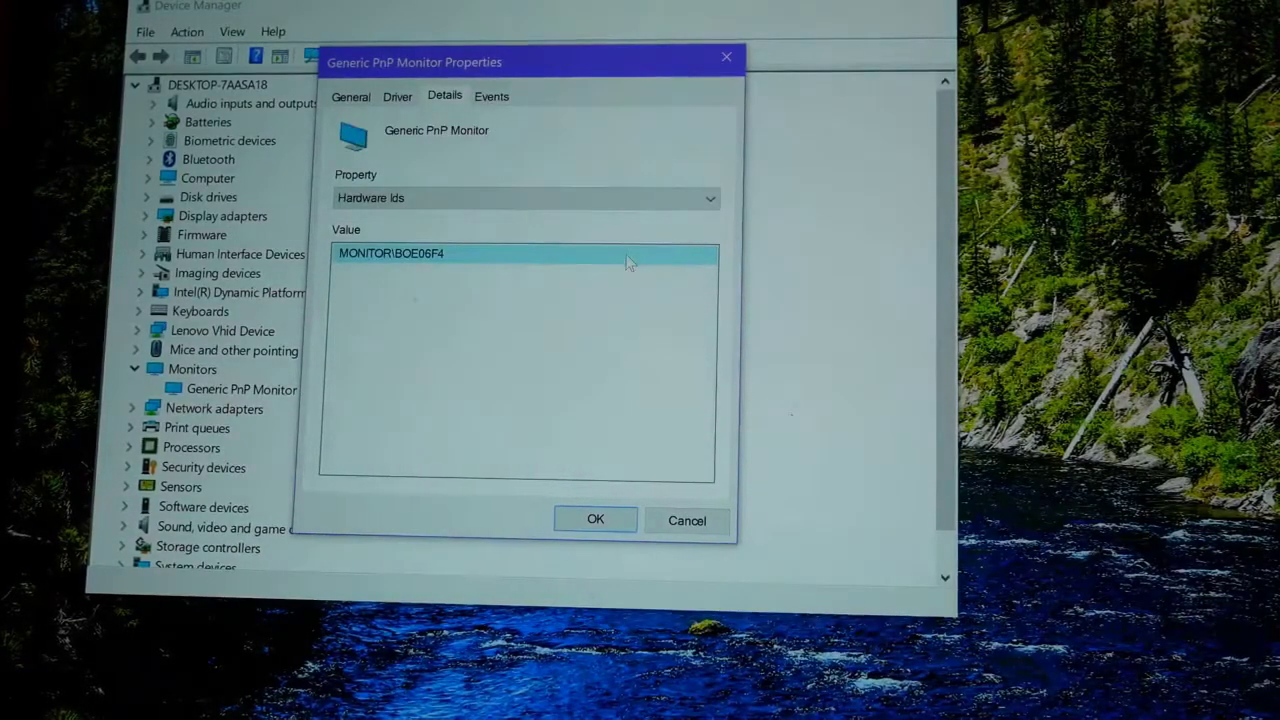
mouse_move(504, 252)
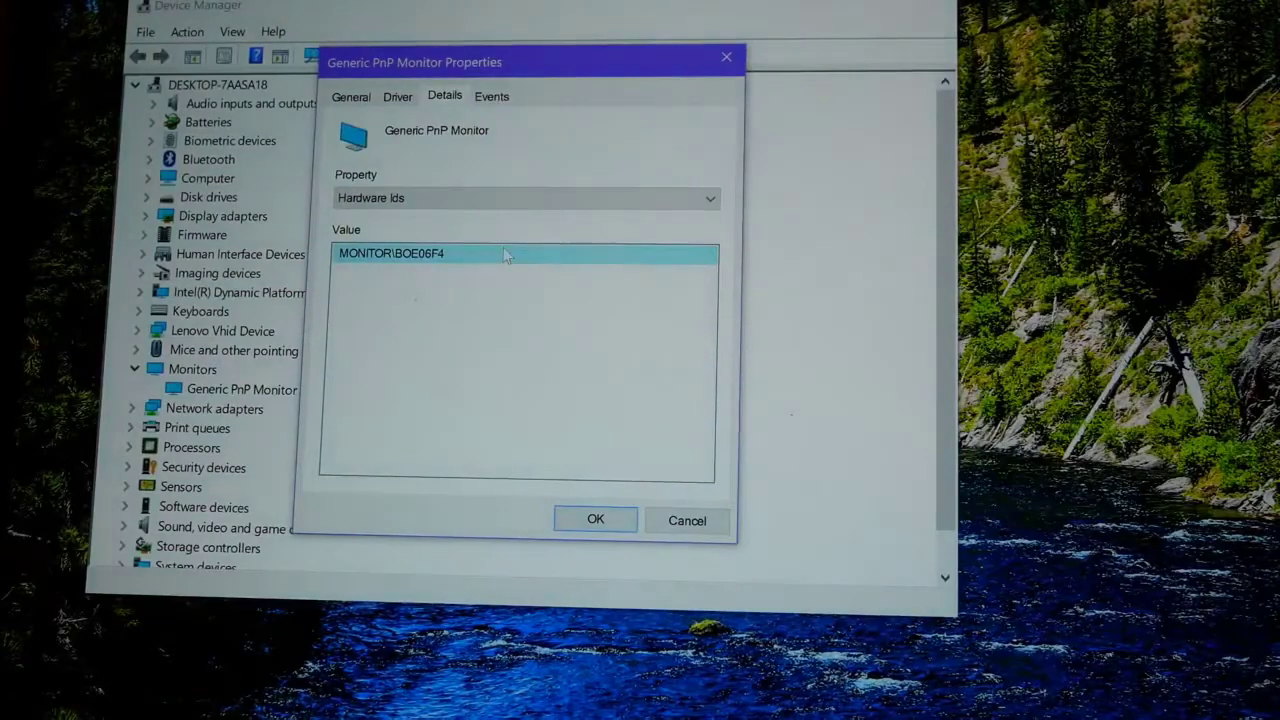
mouse_move(724, 56)
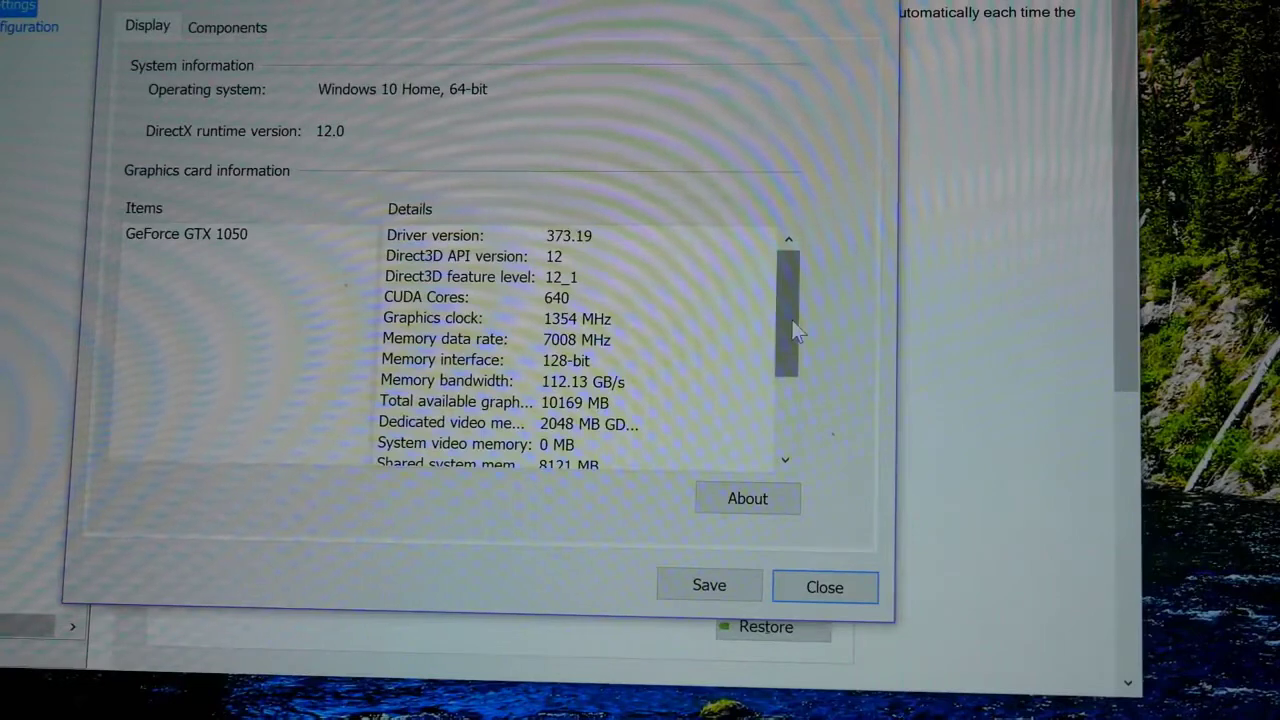
Scroll the GTX 1050 system details, then close the window back to Manage 3D settings
scroll("down", 3)
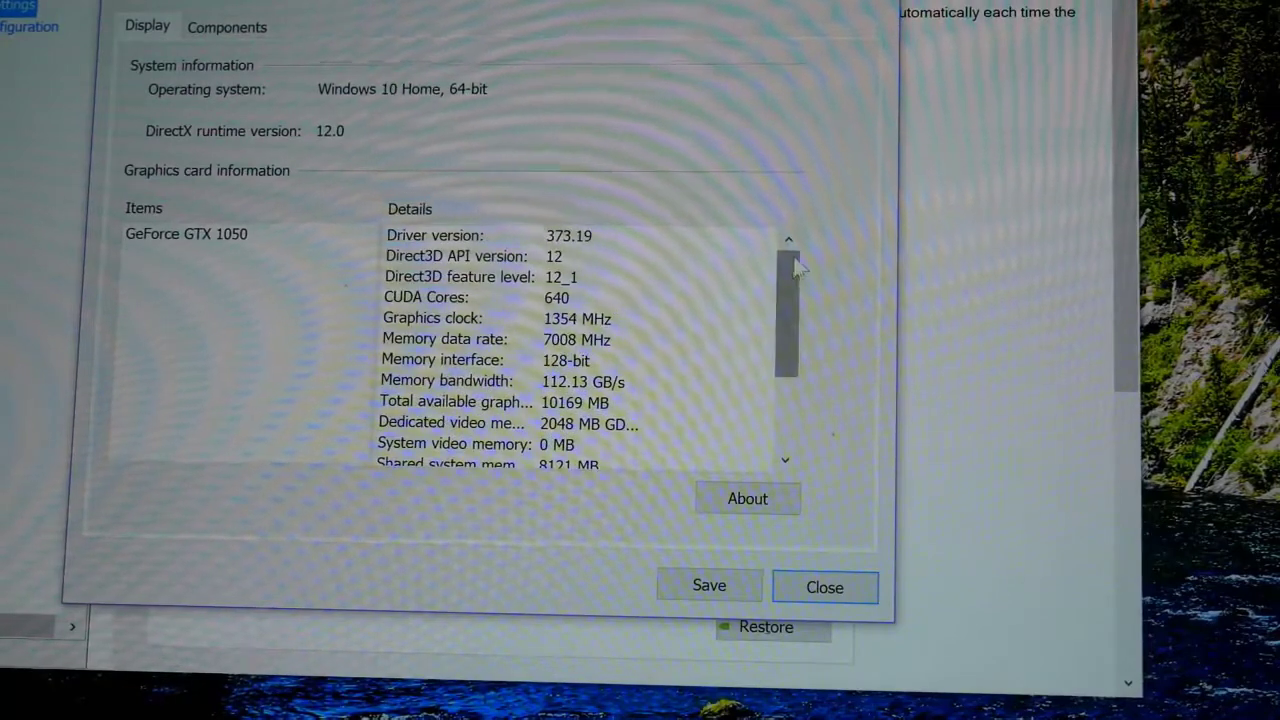
left_click(824, 588)
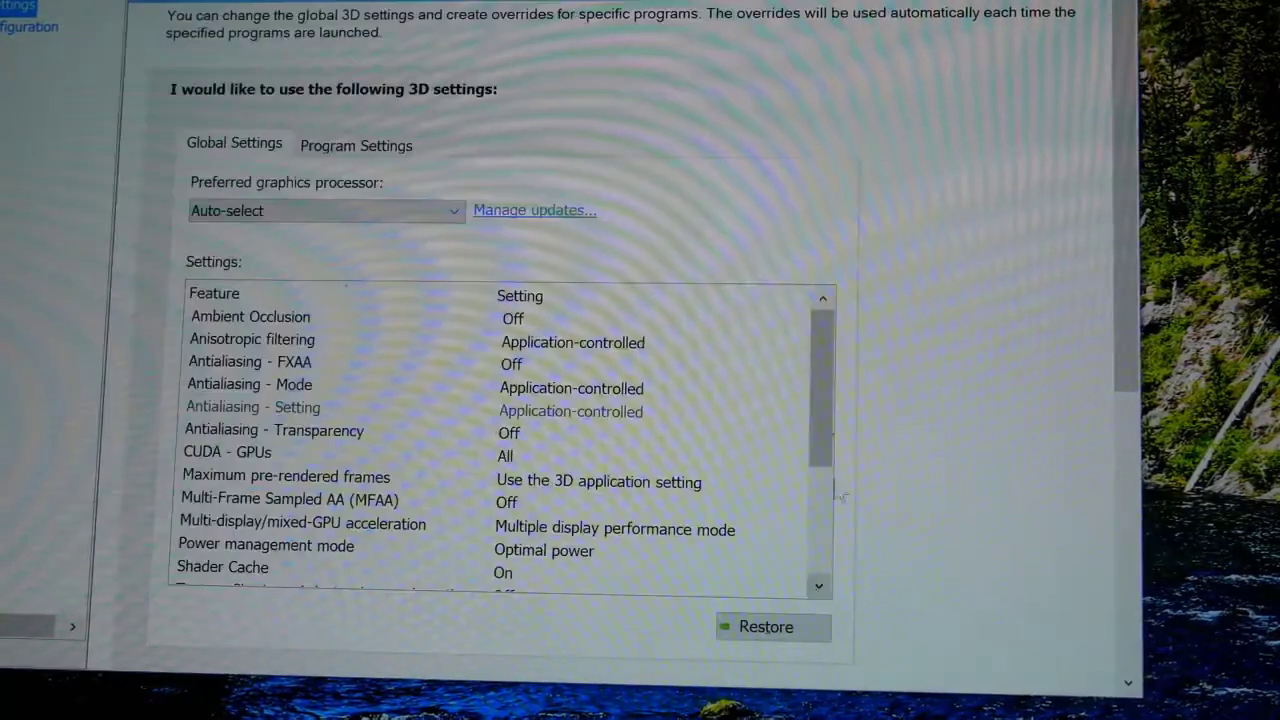